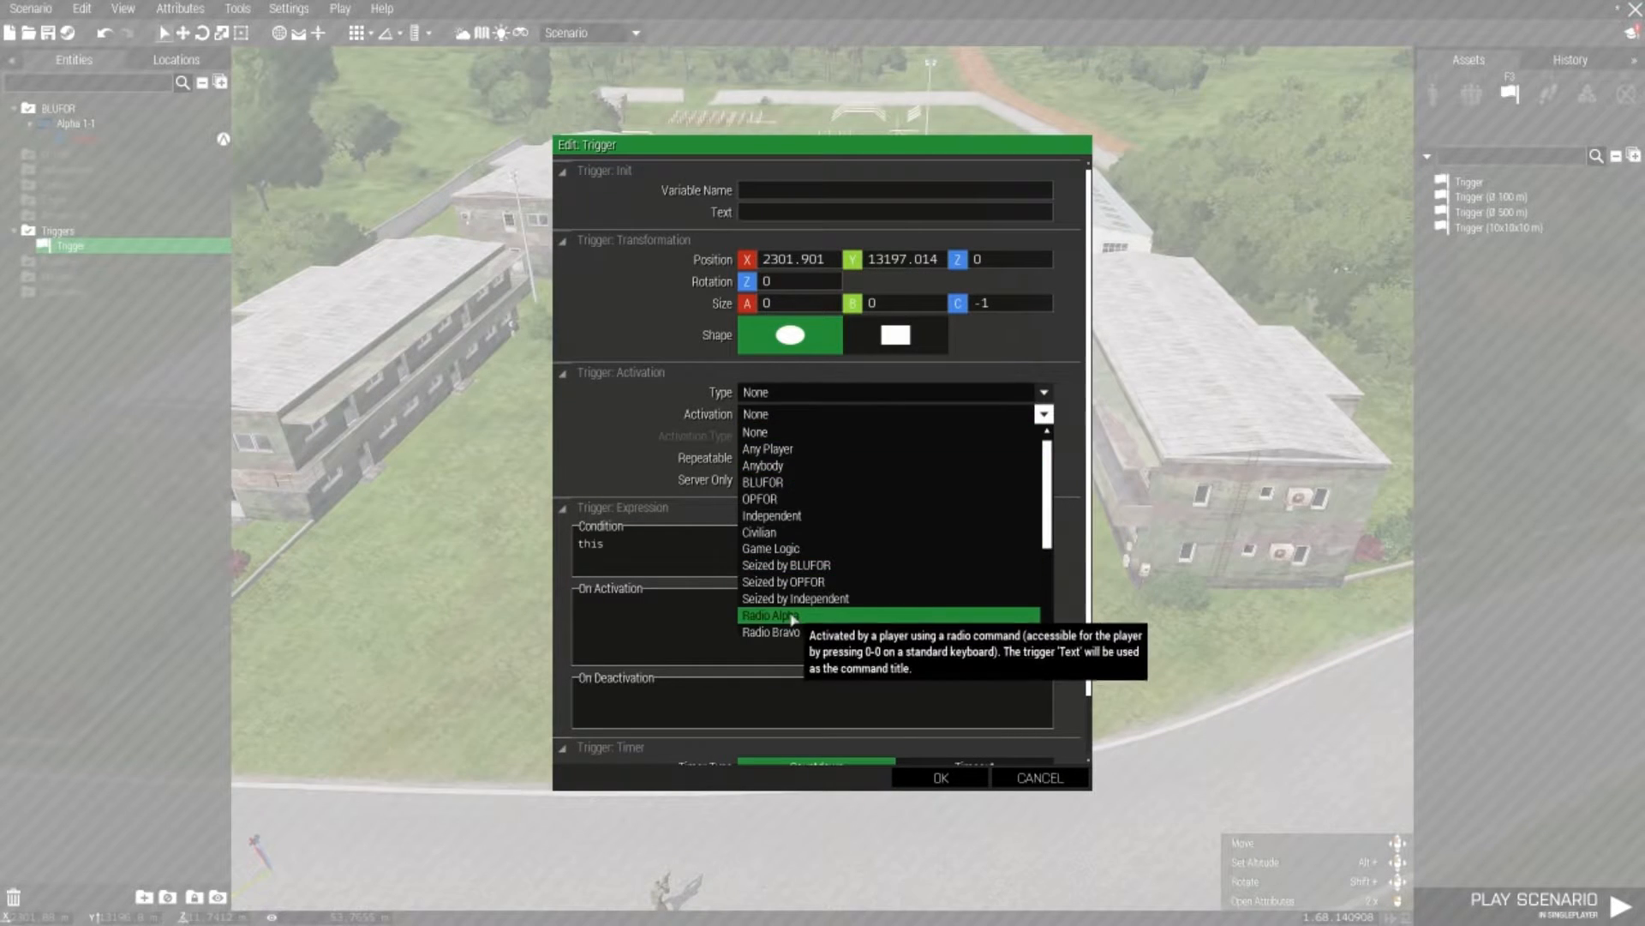
- Set the trigger's activation to Radio Alpha
left_click(770, 614)
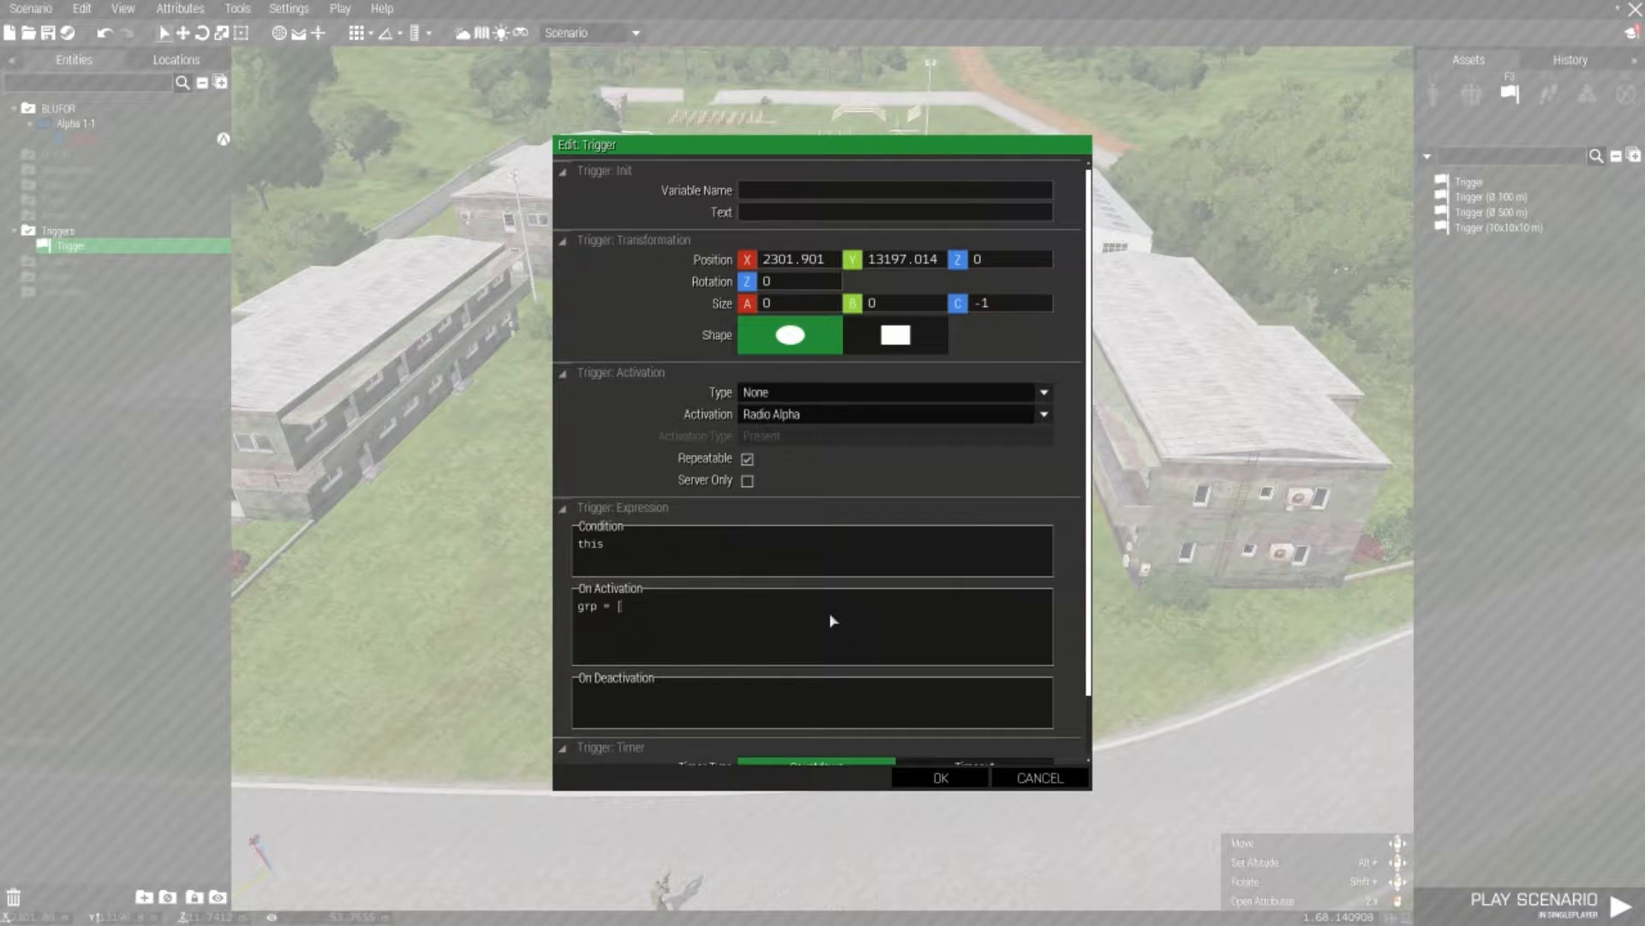
- Begin the On Activation spawn code with 'grp = [posit'
type("posit")
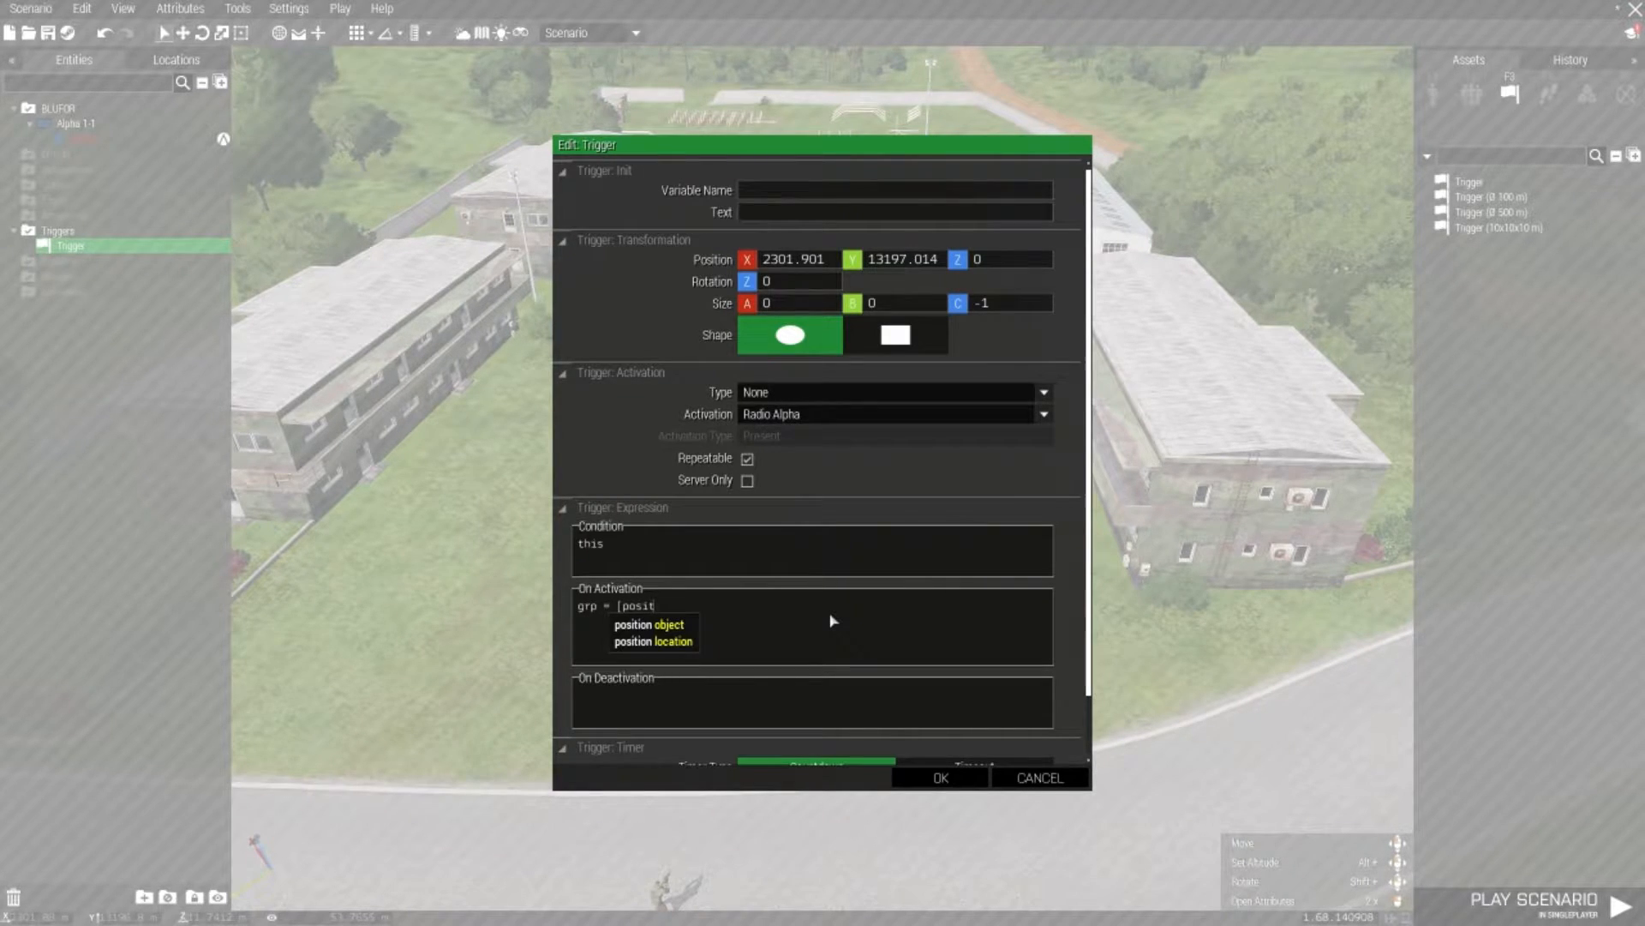